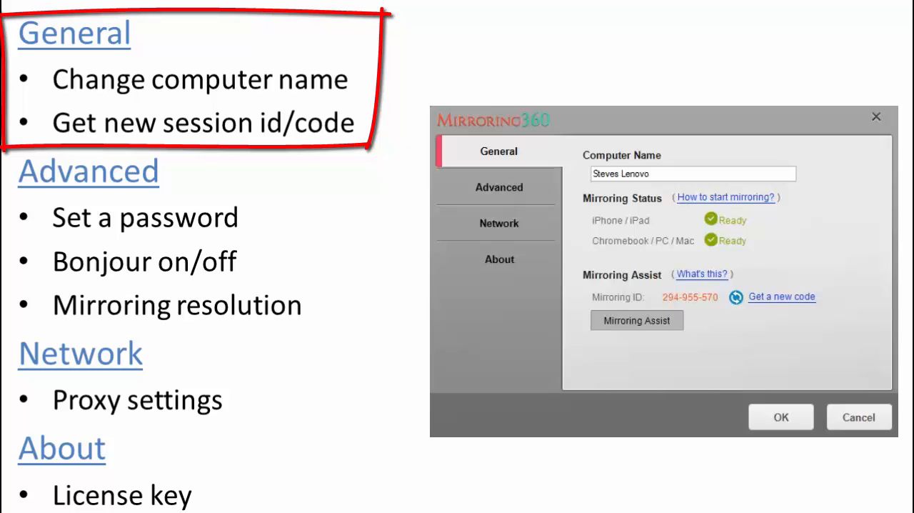
pyautogui.moveTo(532, 160)
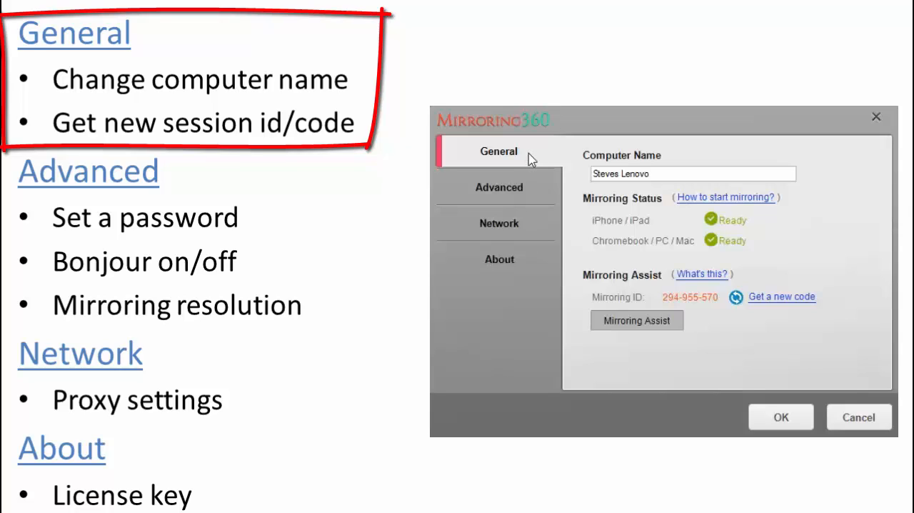
pyautogui.moveTo(559, 160)
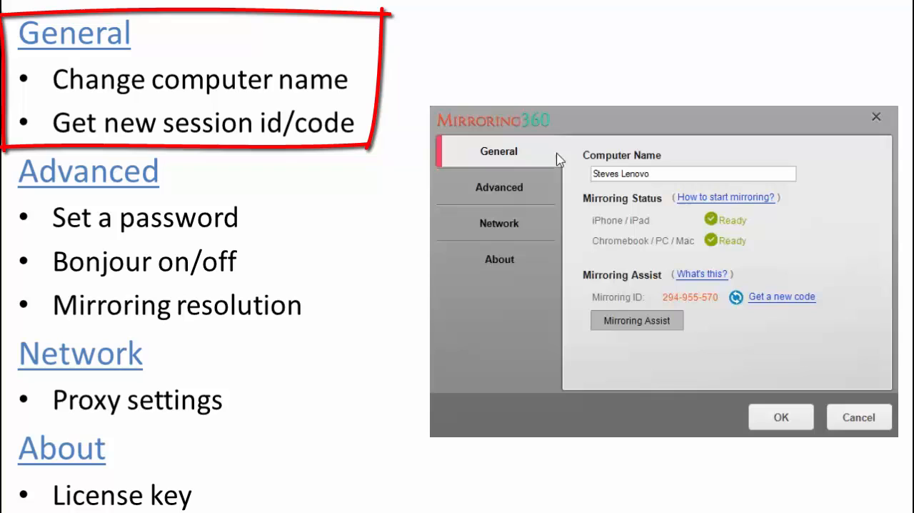
# - Change the computer name from 'Steves Lenovo' to 'Steves Laptop'
pyautogui.click(693, 174)
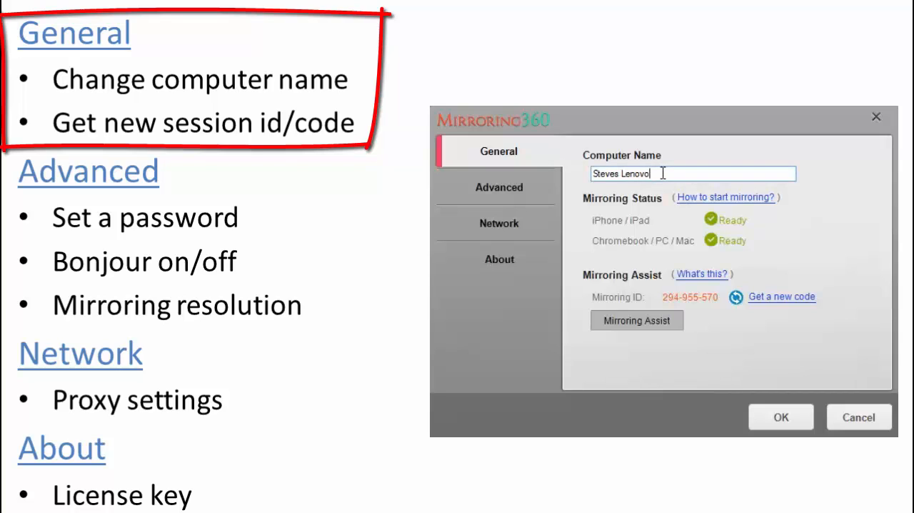
pyautogui.press('Backspace')
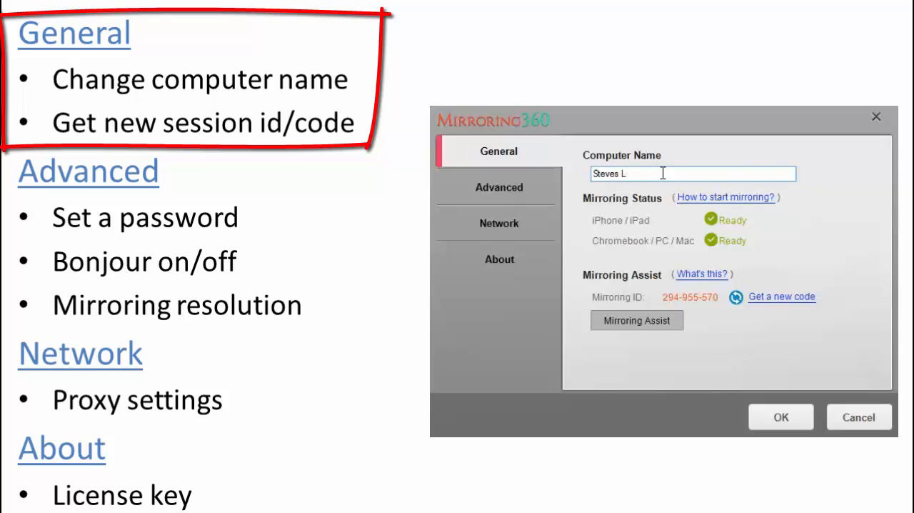
pyautogui.write('aptop')
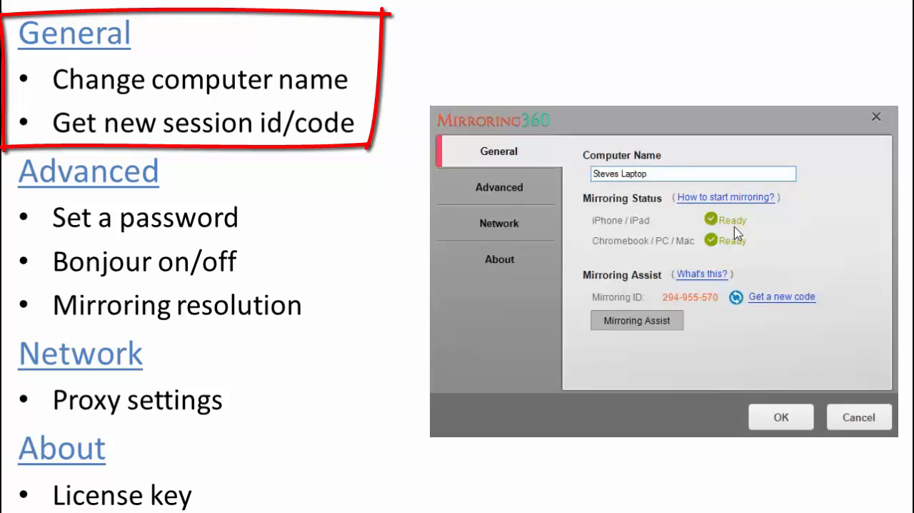
pyautogui.moveTo(738, 245)
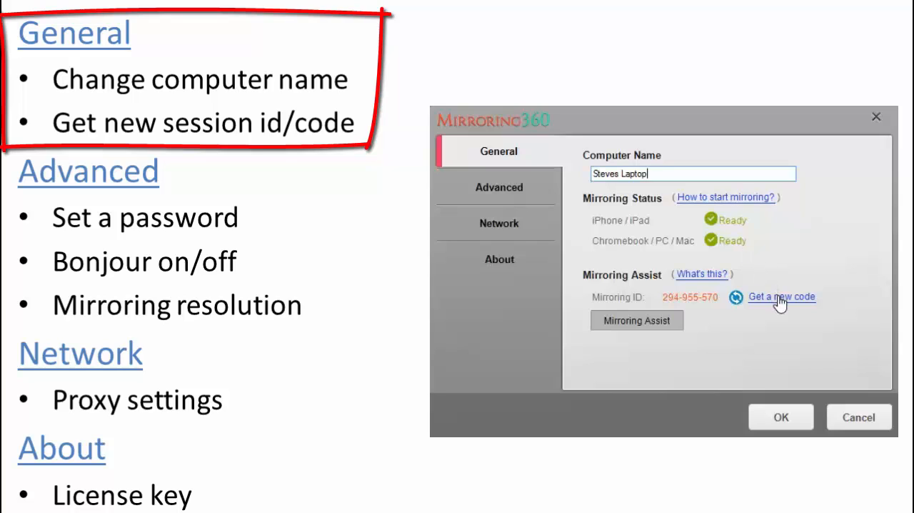
pyautogui.click(782, 297)
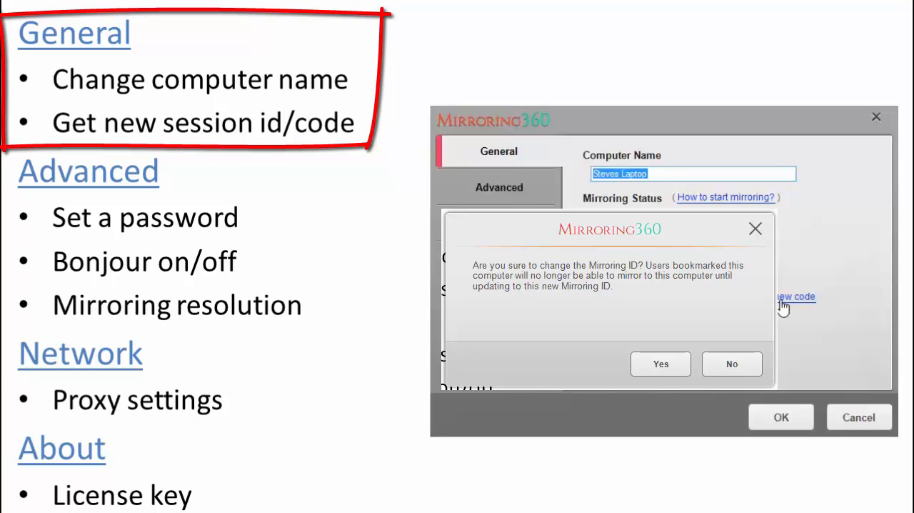
pyautogui.click(660, 364)
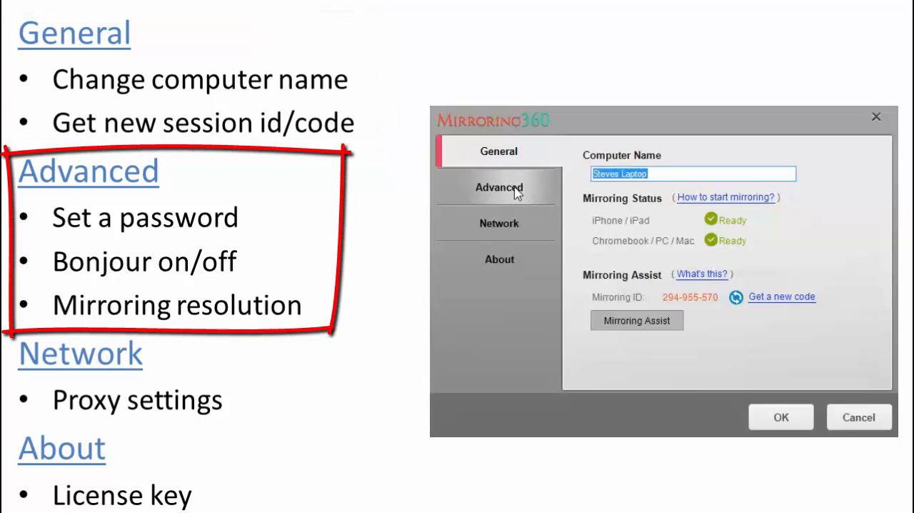
# - On Advanced, toggle Bonjour and Chrome auto discovery off and back on, then review the mirroring resolution
pyautogui.click(498, 187)
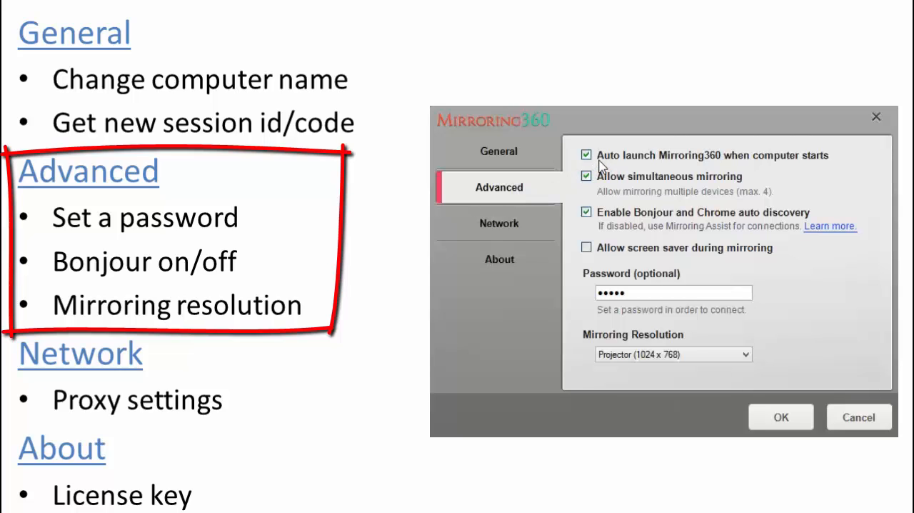
pyautogui.moveTo(606, 197)
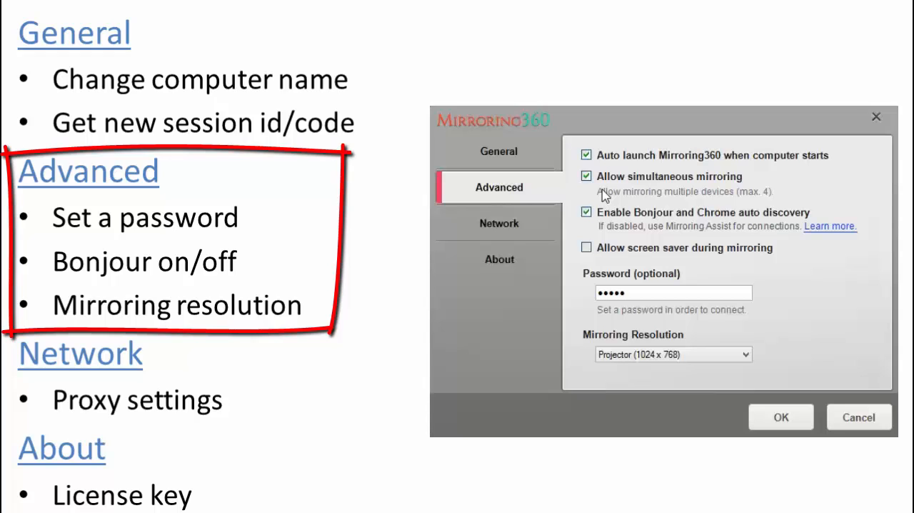
pyautogui.moveTo(606, 220)
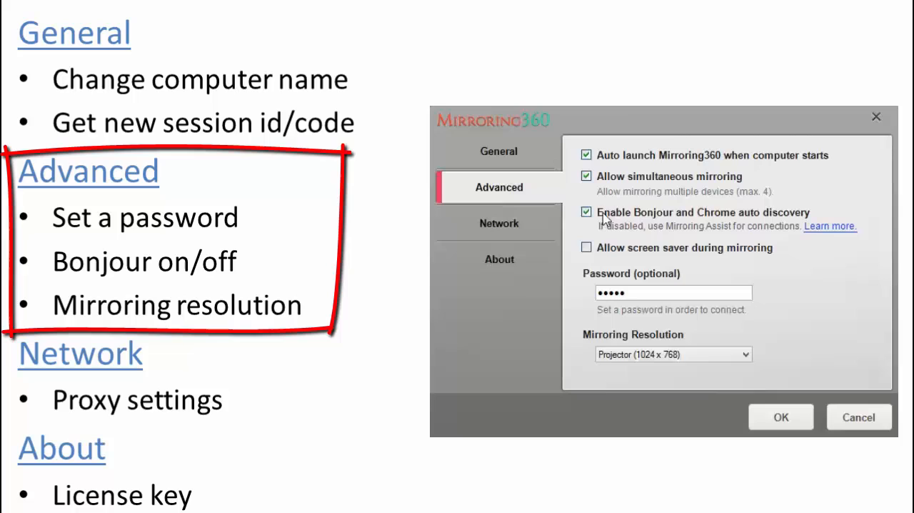
pyautogui.click(586, 212)
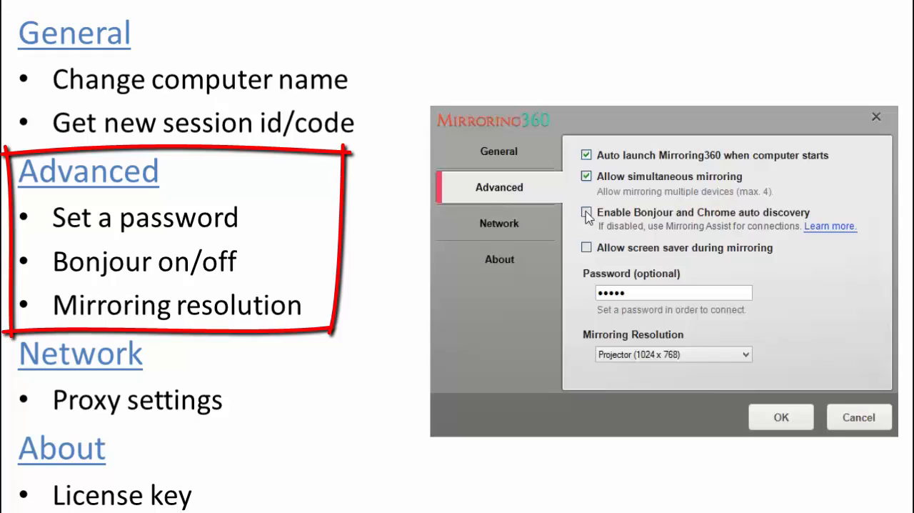
pyautogui.click(586, 214)
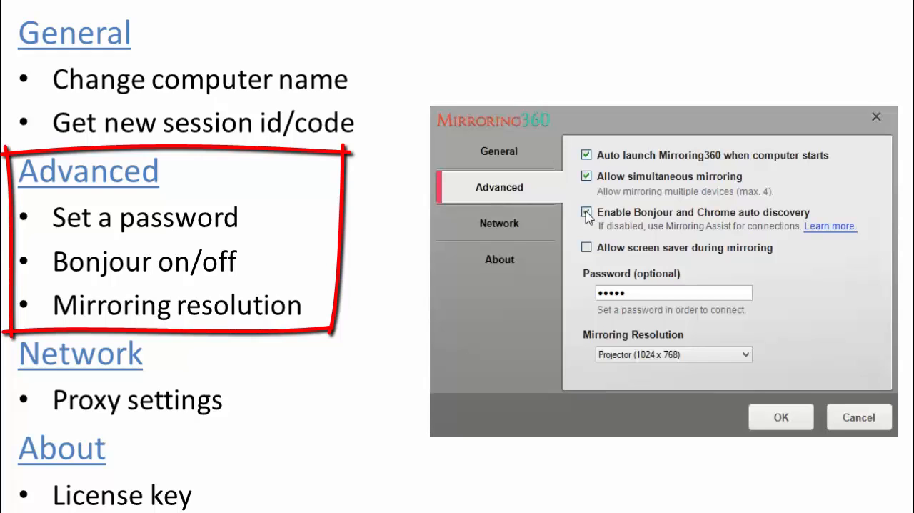
pyautogui.click(586, 213)
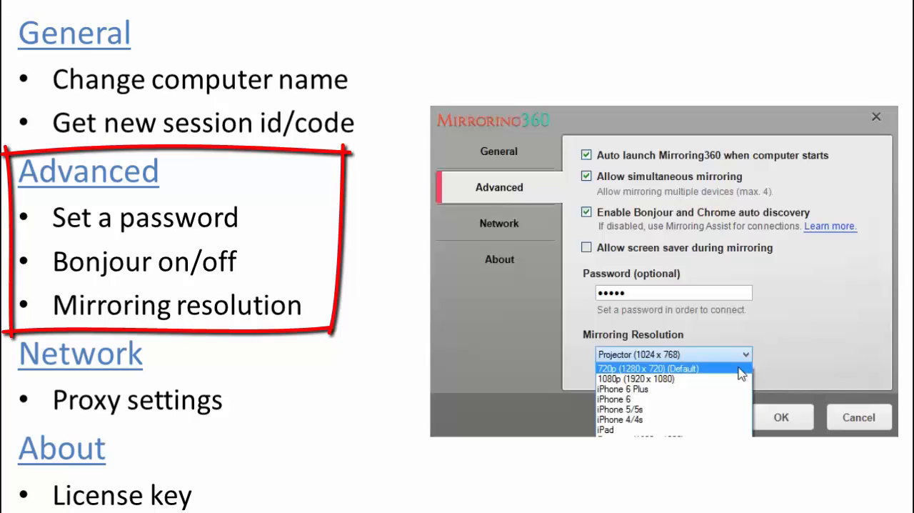
pyautogui.click(498, 223)
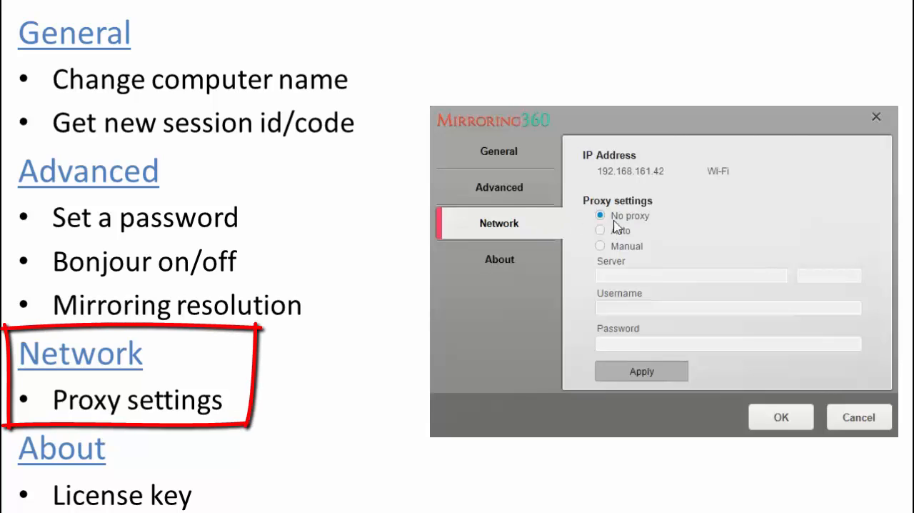
pyautogui.moveTo(628, 222)
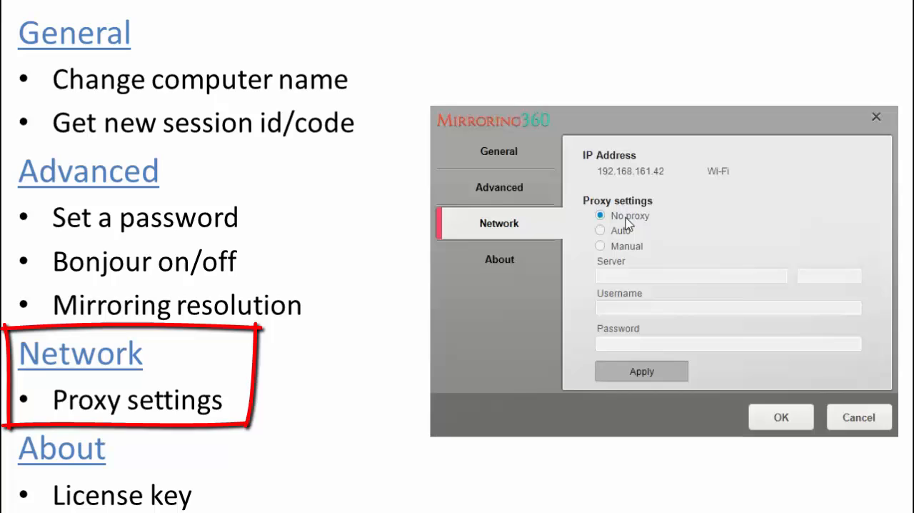
pyautogui.click(500, 259)
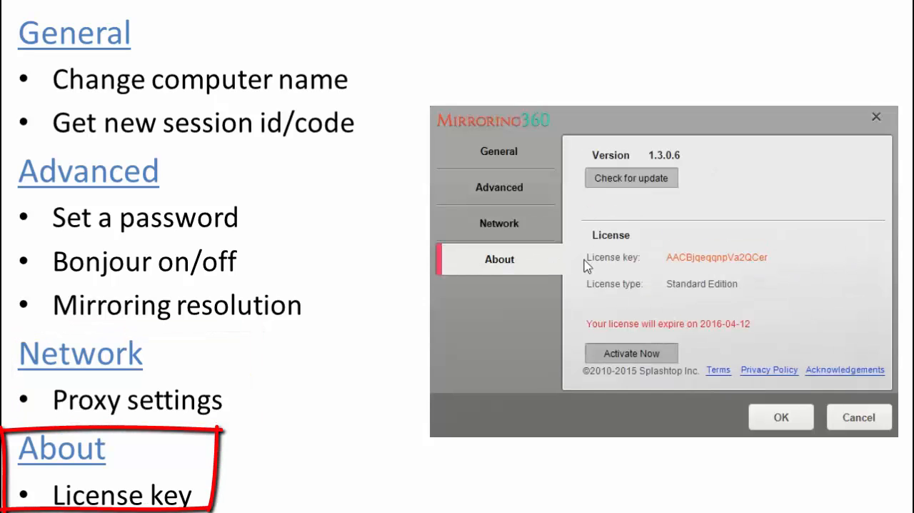
pyautogui.moveTo(717, 269)
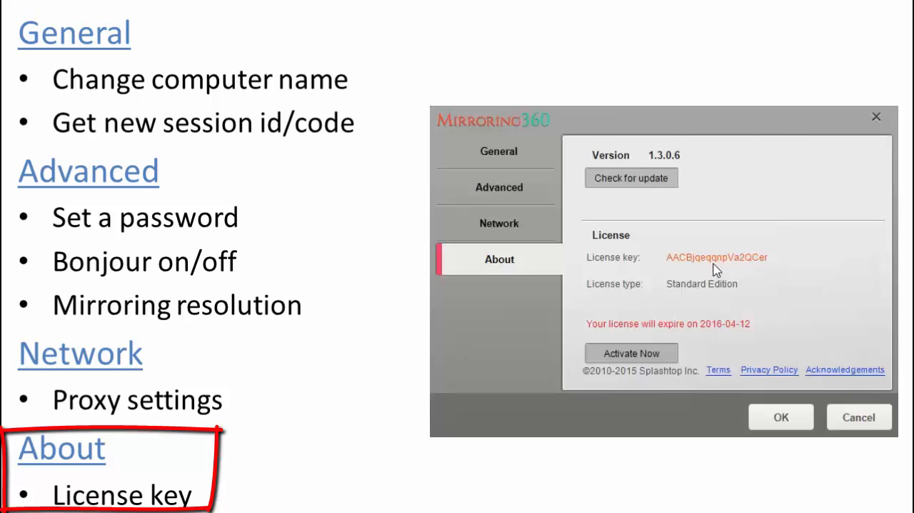
pyautogui.moveTo(773, 335)
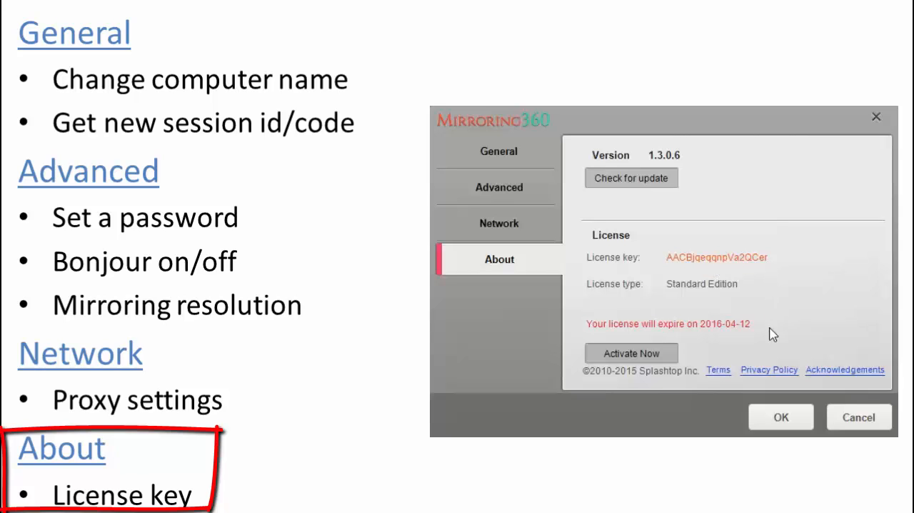
pyautogui.moveTo(682, 350)
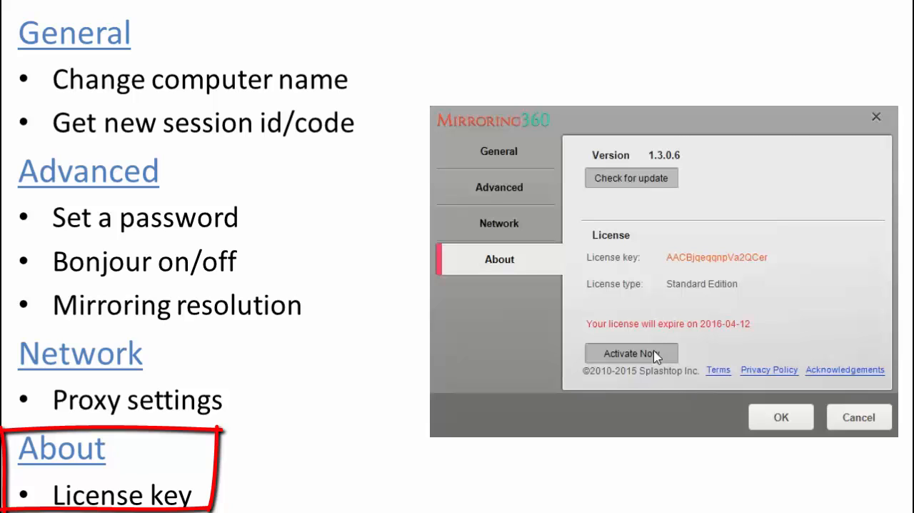
pyautogui.click(631, 353)
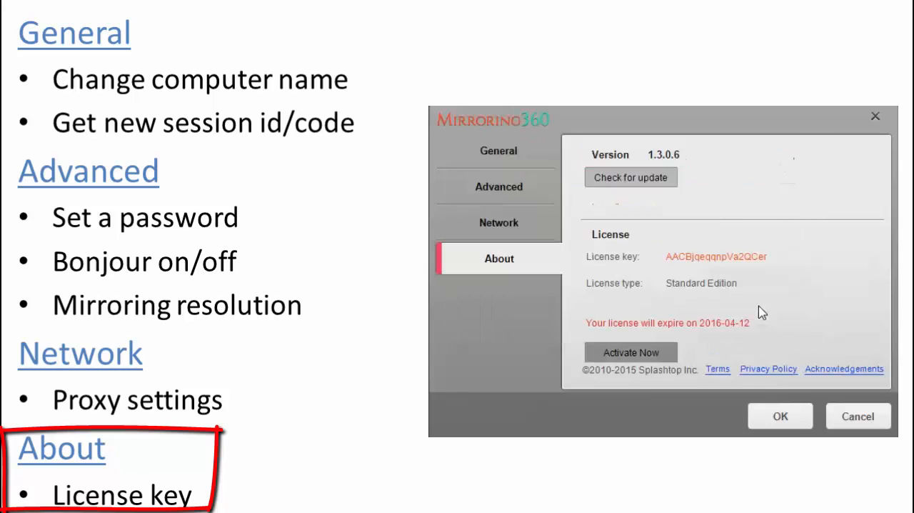
pyautogui.click(630, 177)
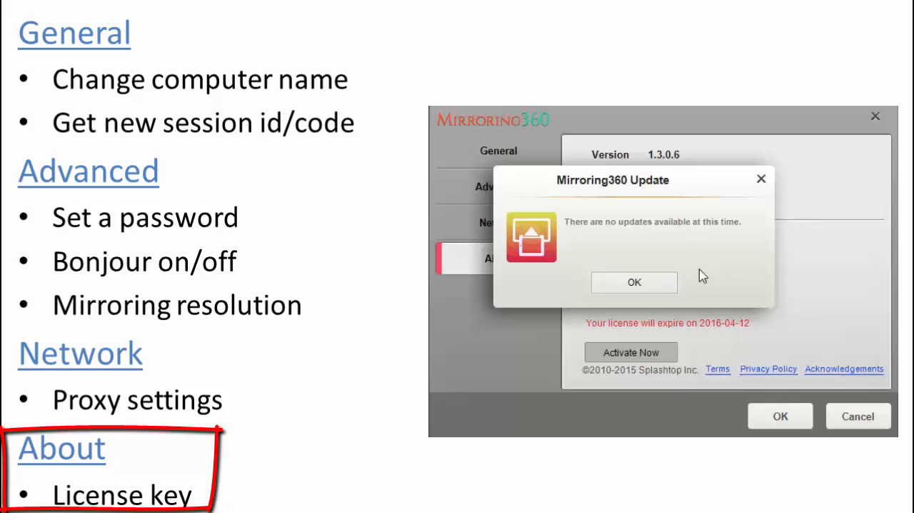
pyautogui.click(633, 283)
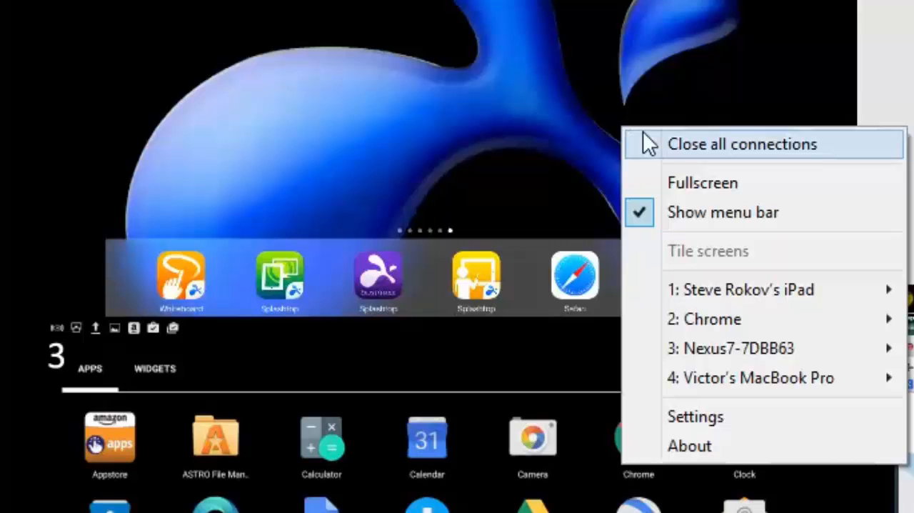
pyautogui.moveTo(722, 288)
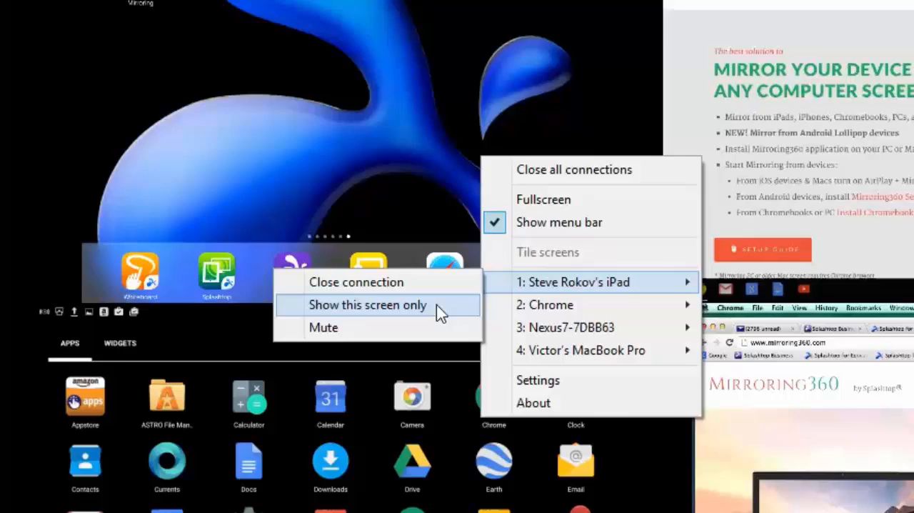
# - Switch the connection window to the iPad's screen only
pyautogui.click(368, 304)
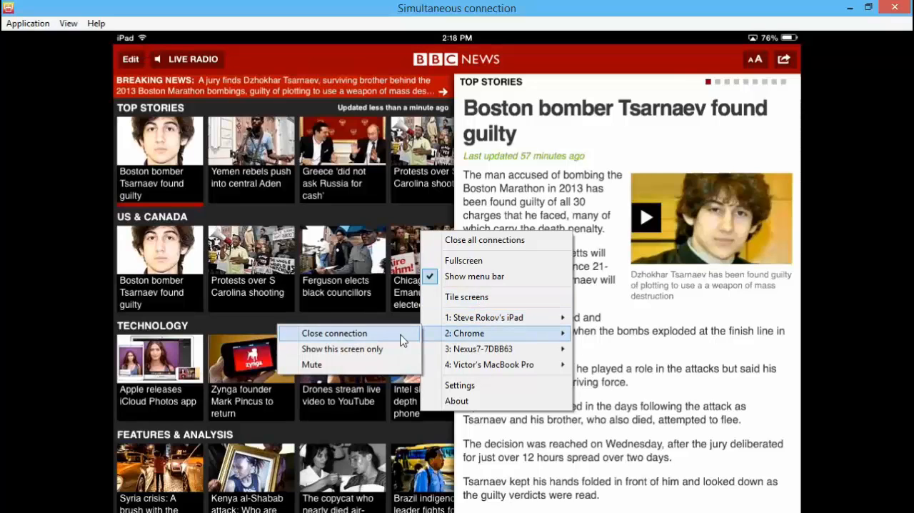
# - View the Chrome device's screen alone, then tile all four device screens together
pyautogui.click(463, 333)
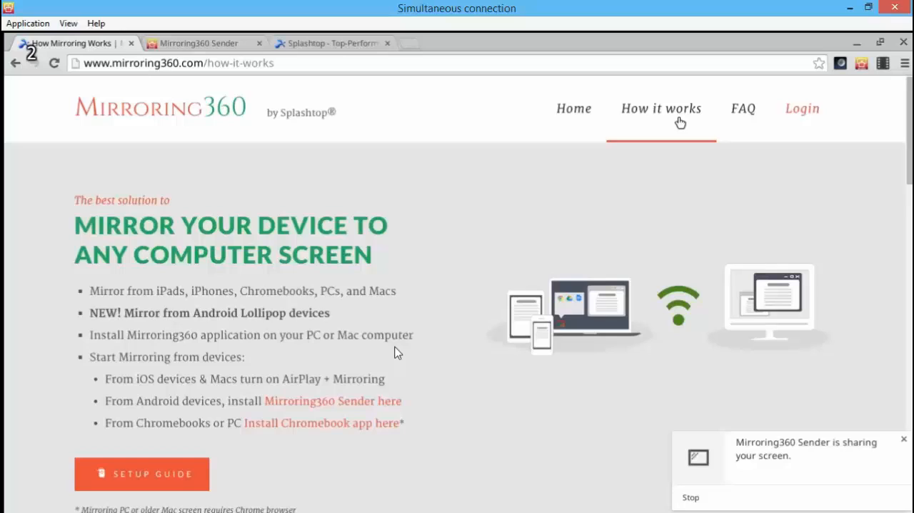
pyautogui.click(743, 109)
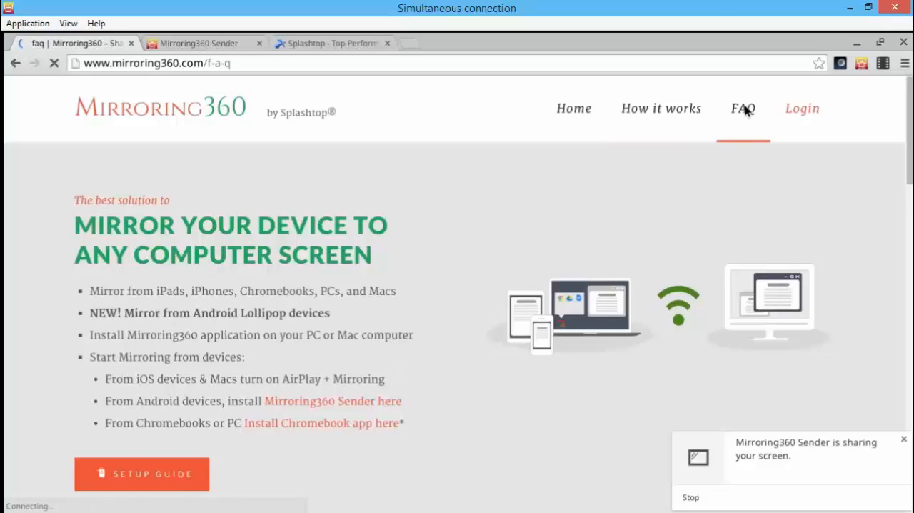
pyautogui.click(743, 108)
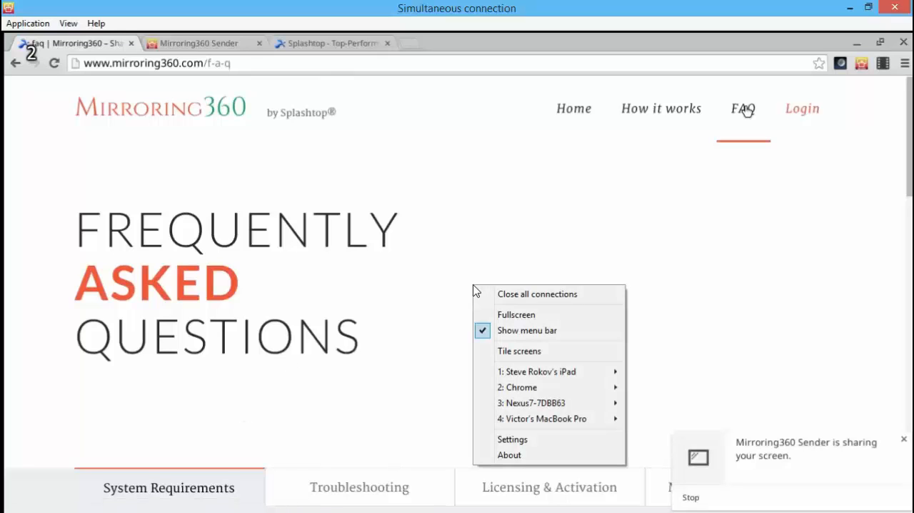
pyautogui.moveTo(519, 350)
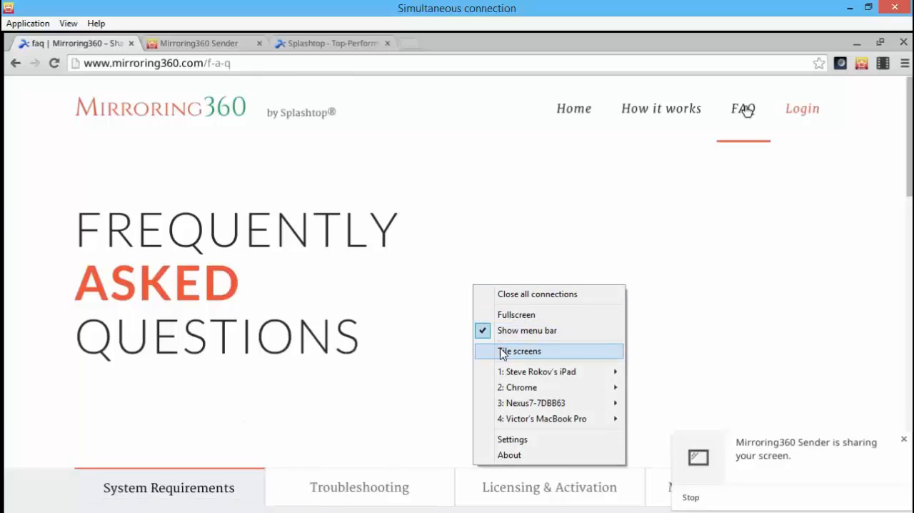
pyautogui.moveTo(557, 403)
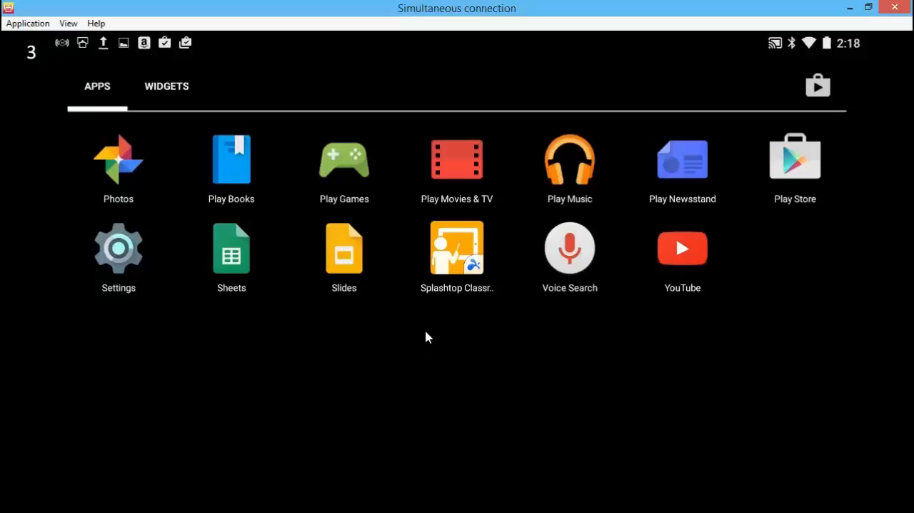
pyautogui.rightClick(428, 336)
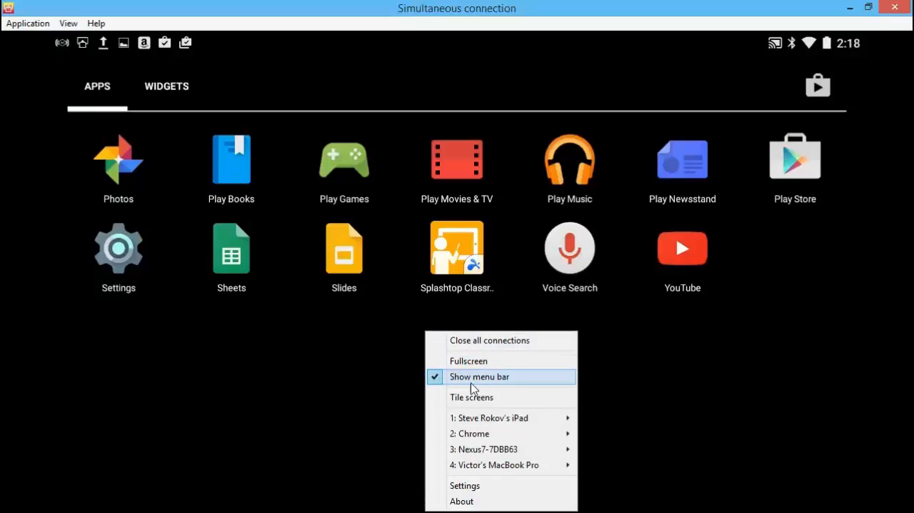
pyautogui.click(472, 398)
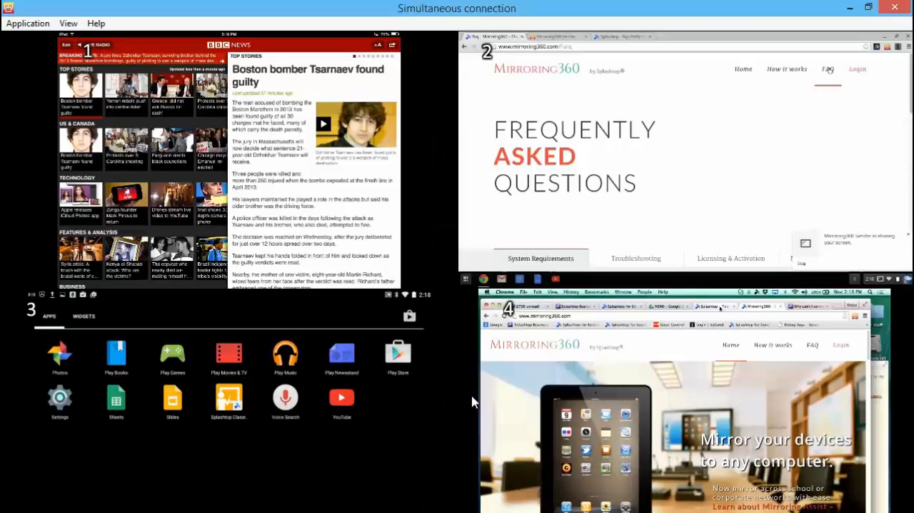